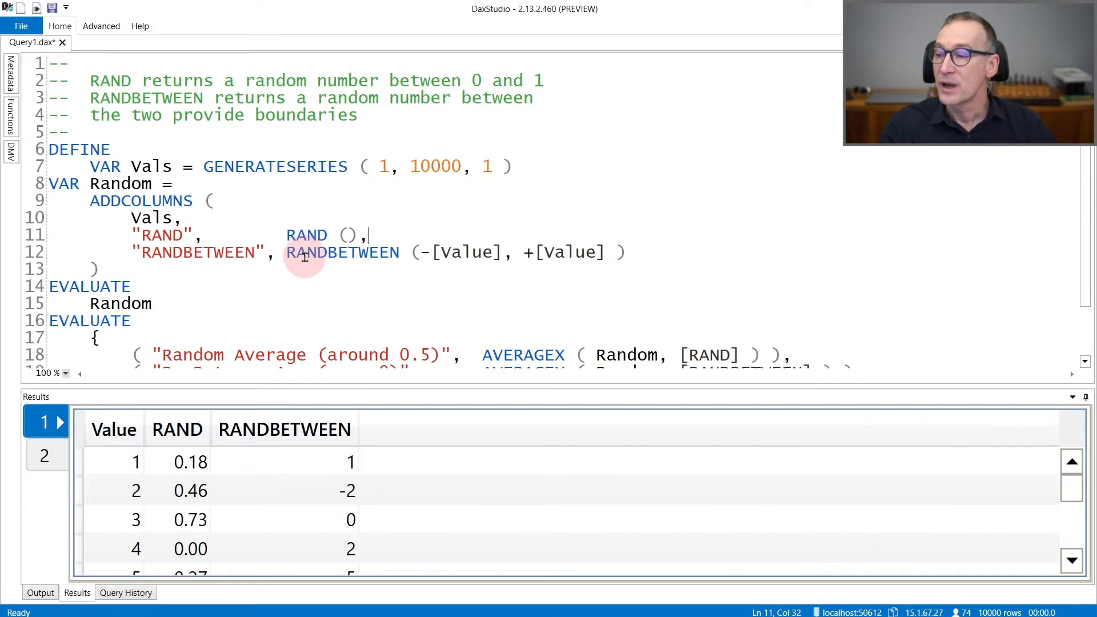
mouse_move(454, 252)
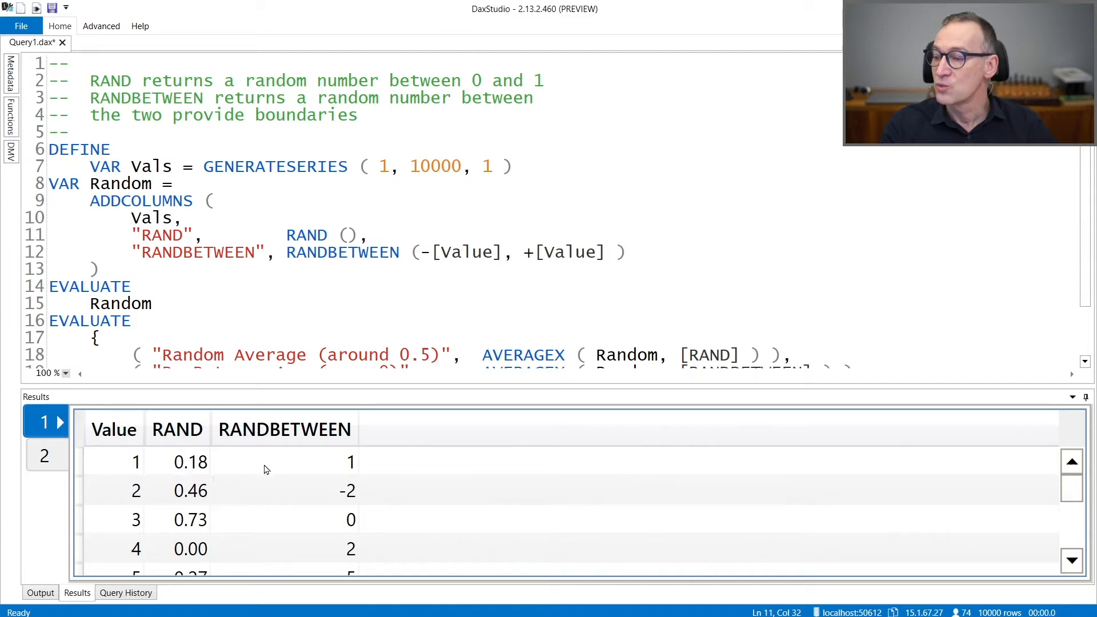
Scroll the Results grid to rows around Value 244–250 where RANDBETWEEN values widen, like -175 and 227
scroll("down", 3)
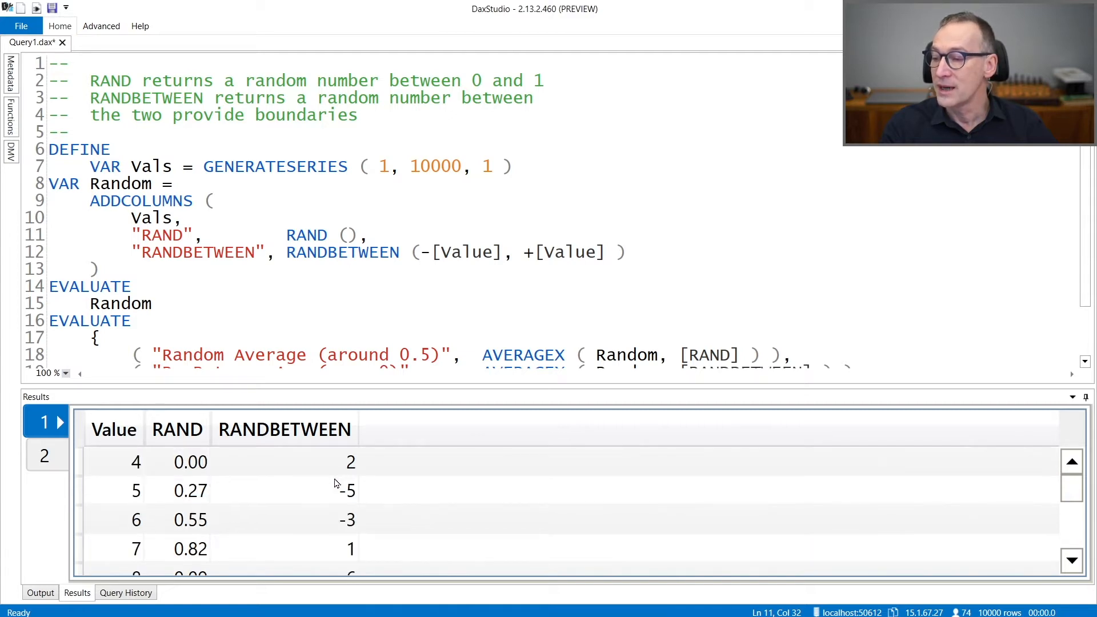
scroll("down", 3)
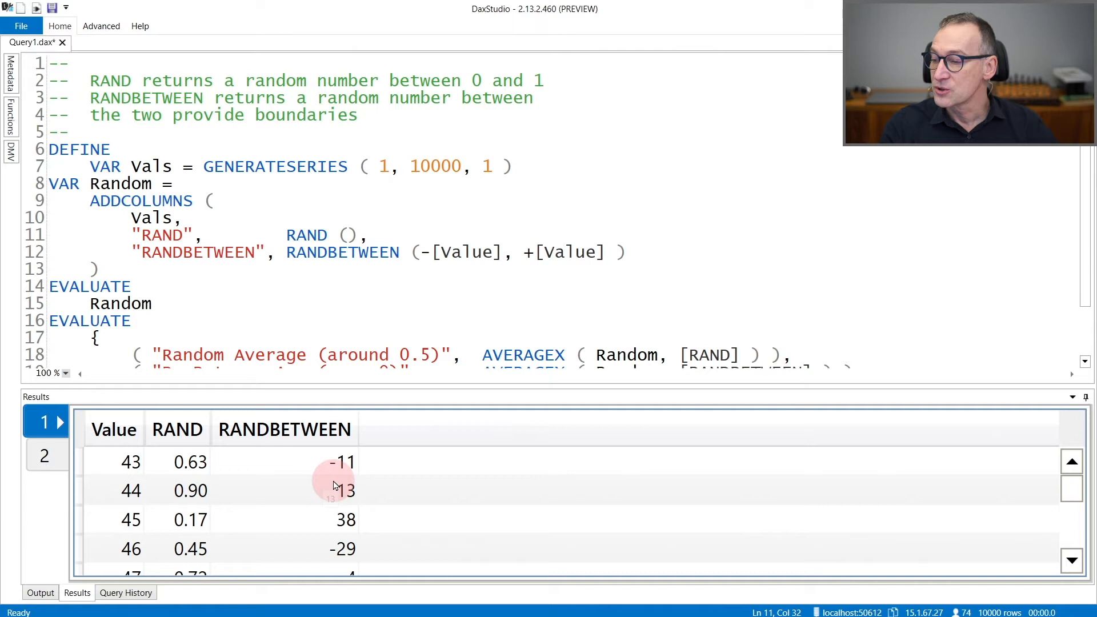
scroll("down", 3)
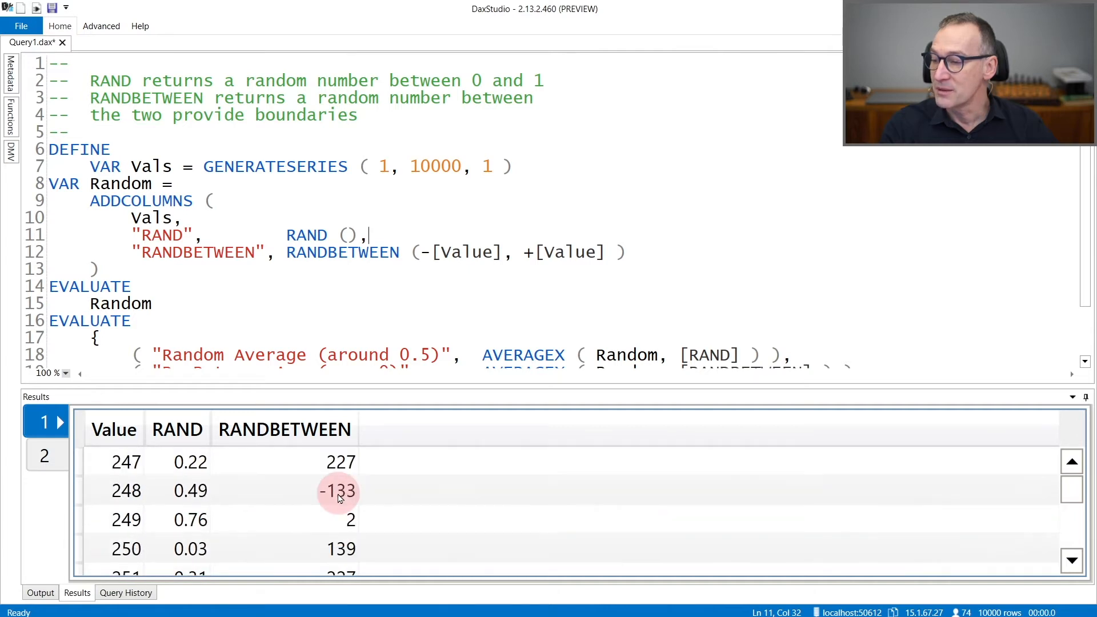
scroll("up", 3)
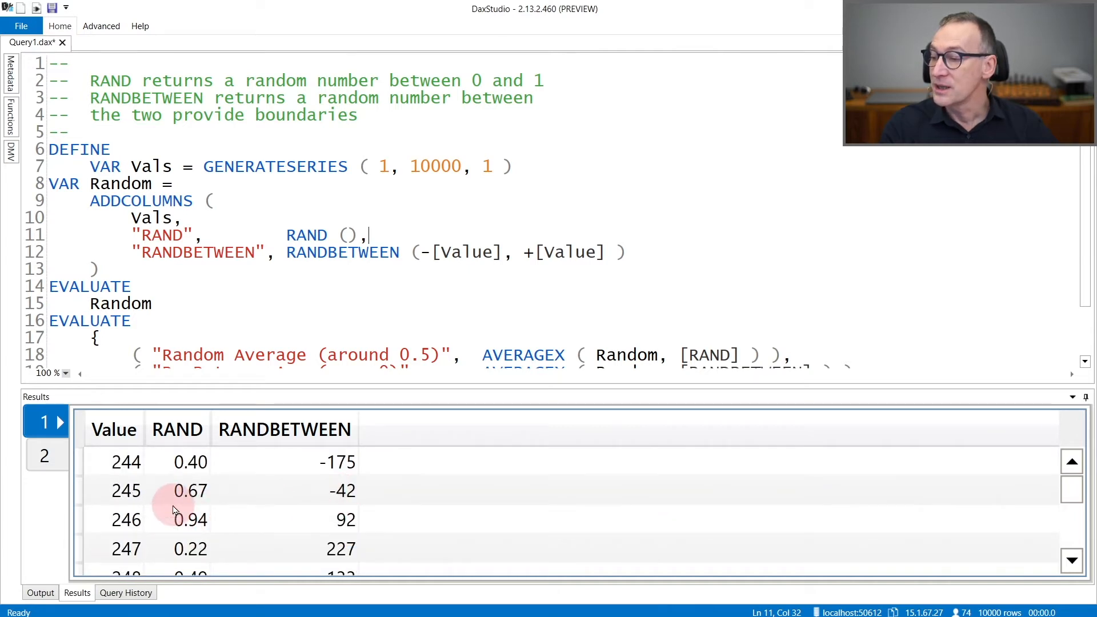
mouse_move(190, 490)
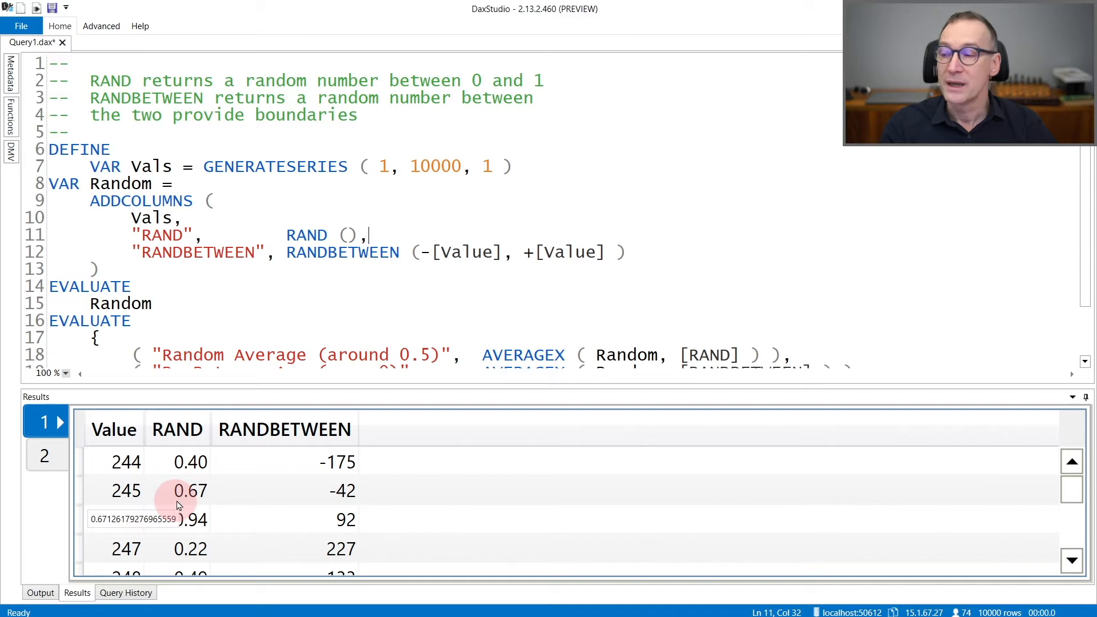
mouse_move(308, 506)
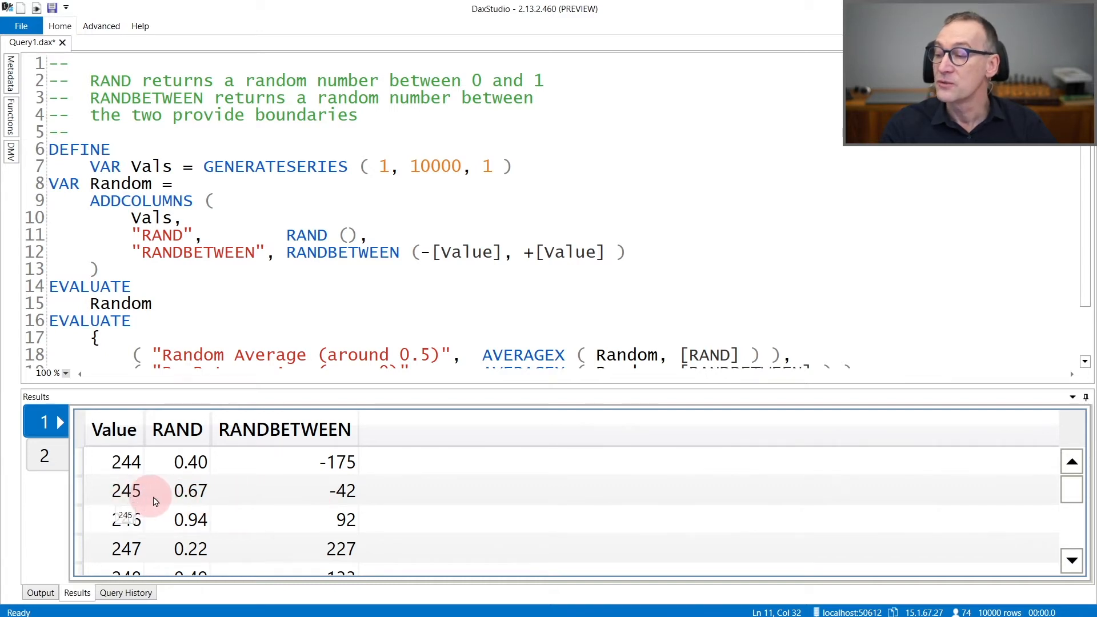
mouse_move(314, 498)
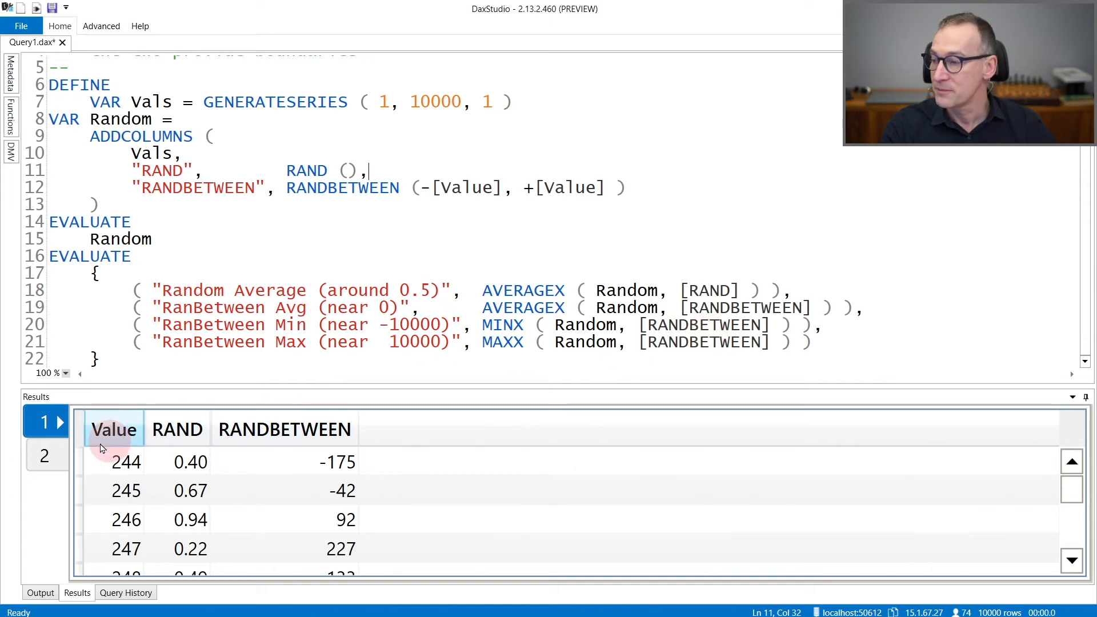
Switch to result set 2 showing RAND average 0.50, RANDBETWEEN average -4.37, min -9,872, max 9,642
left_click(44, 456)
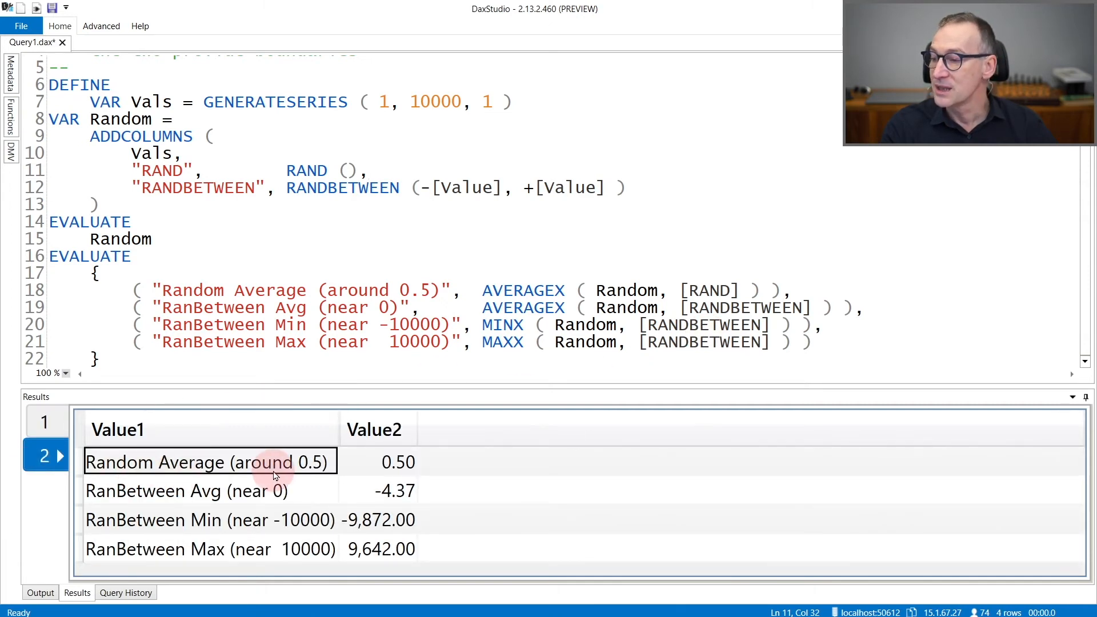
mouse_move(318, 469)
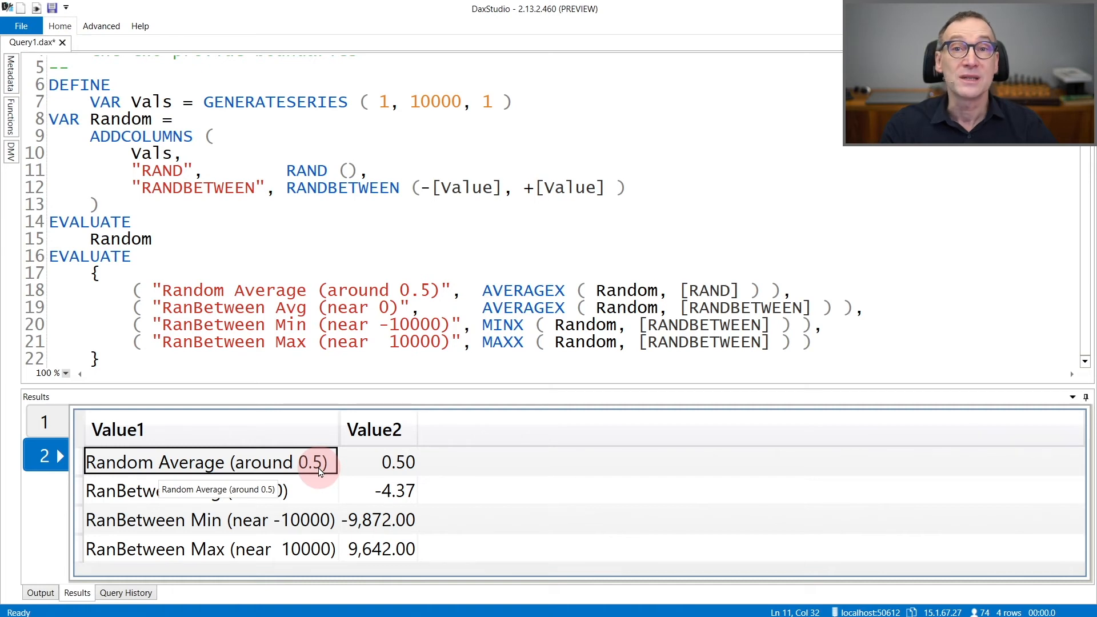
mouse_move(399, 461)
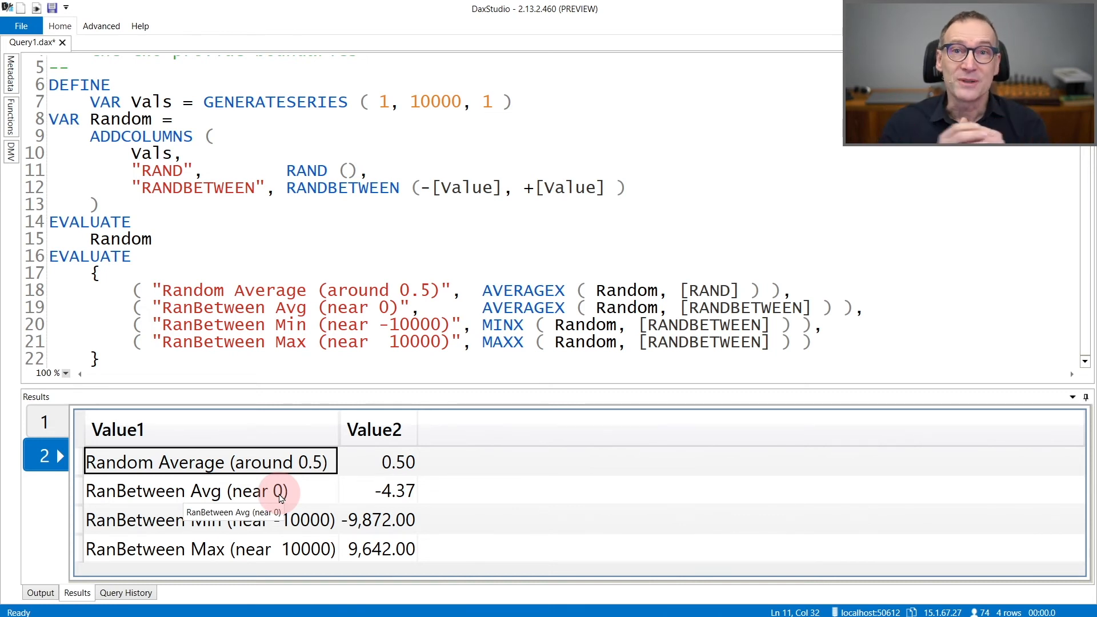
mouse_move(385, 490)
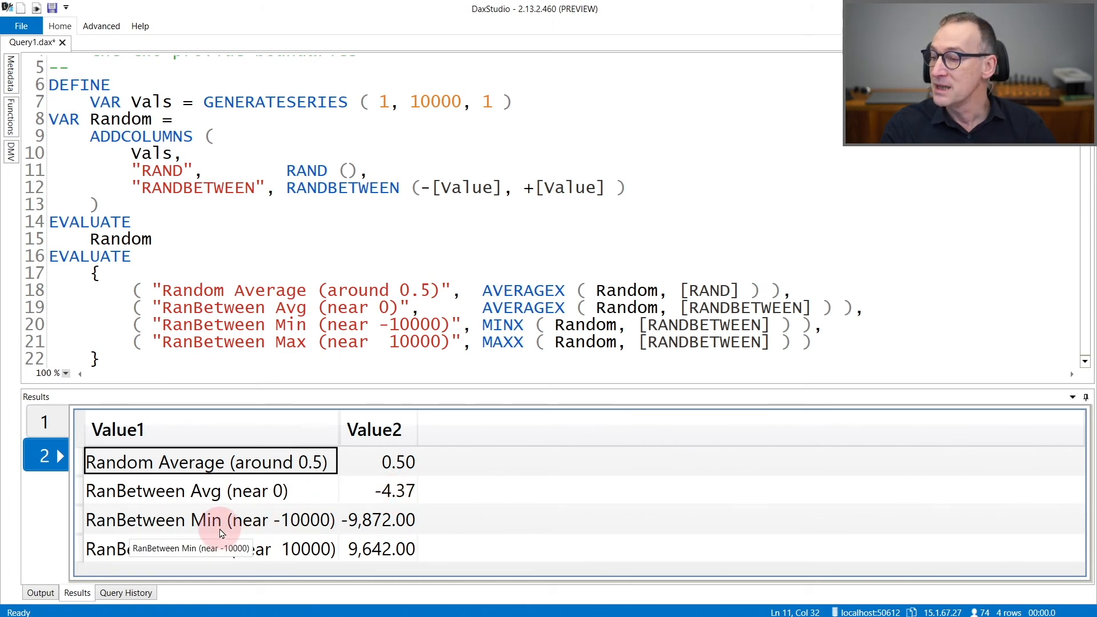
mouse_move(276, 531)
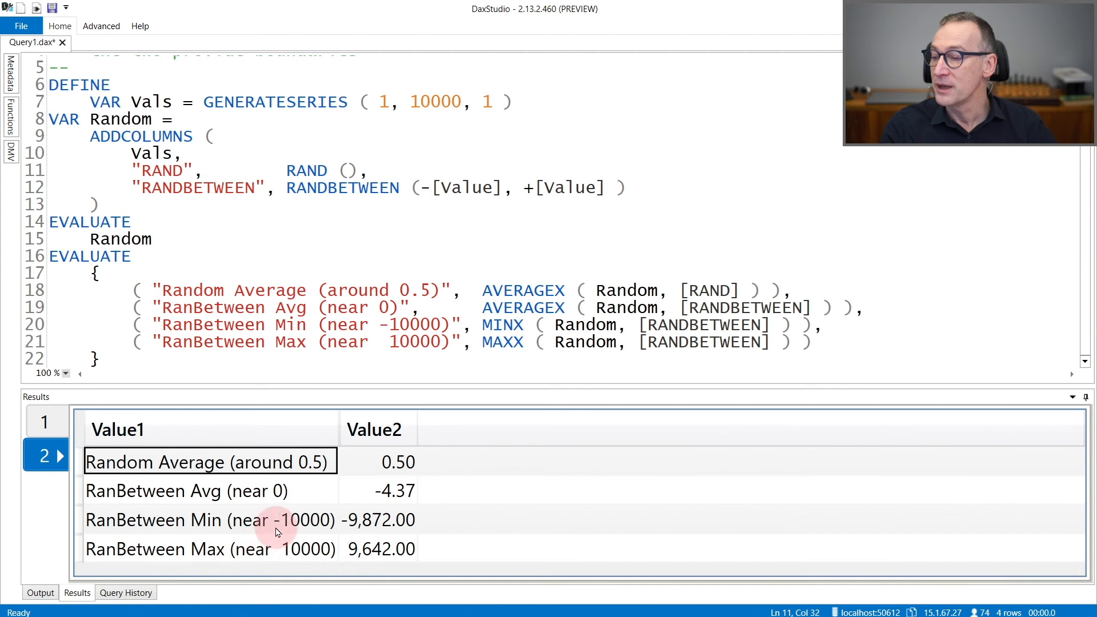
mouse_move(278, 538)
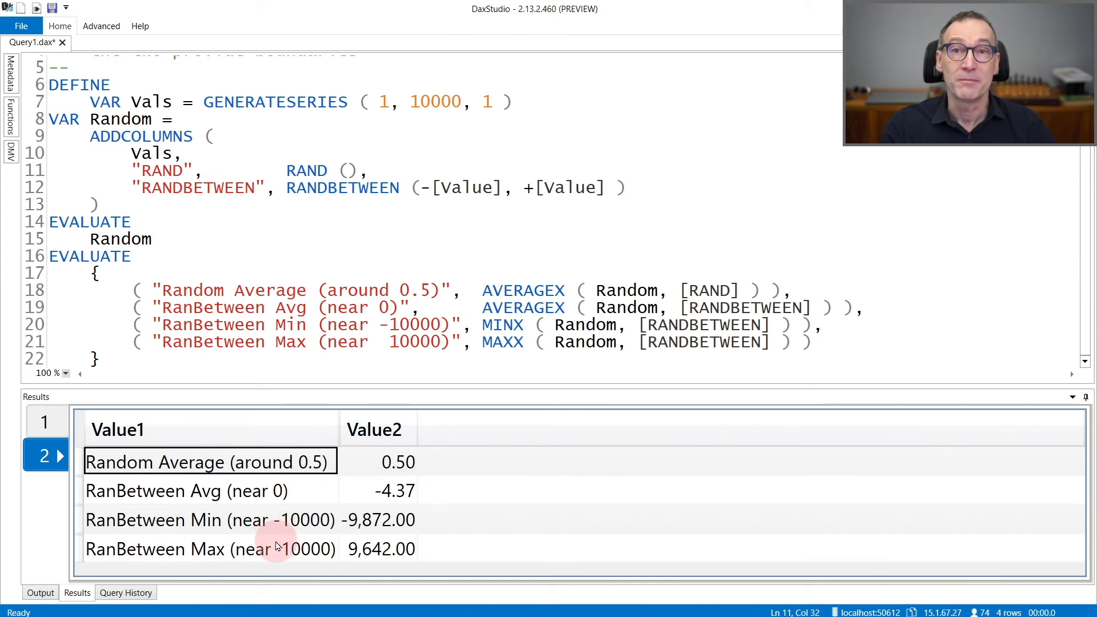
mouse_move(416, 524)
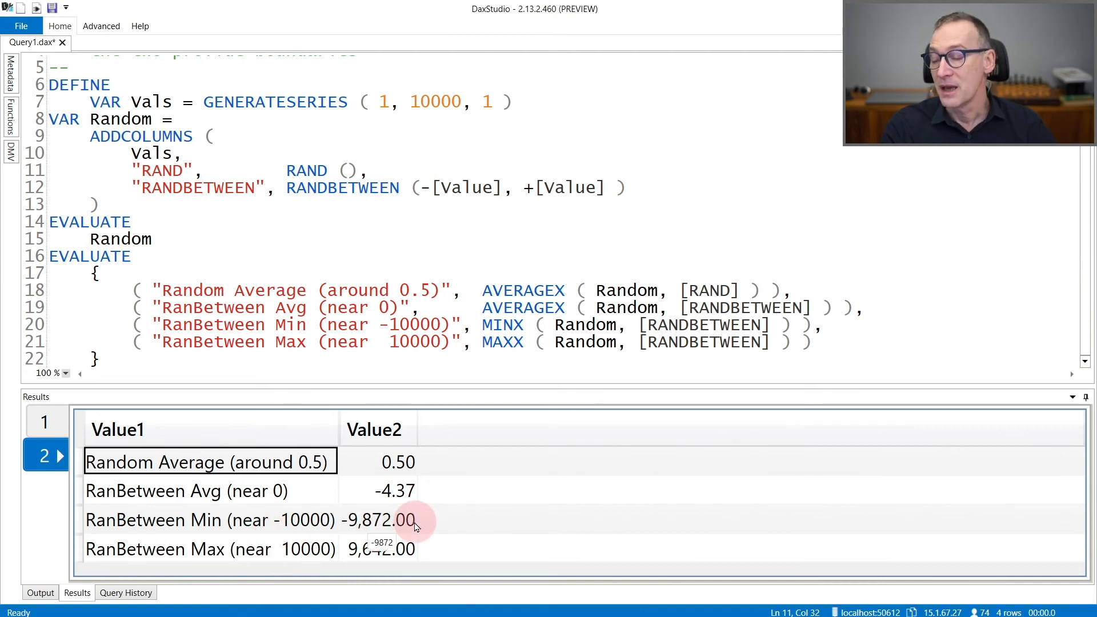
mouse_move(423, 524)
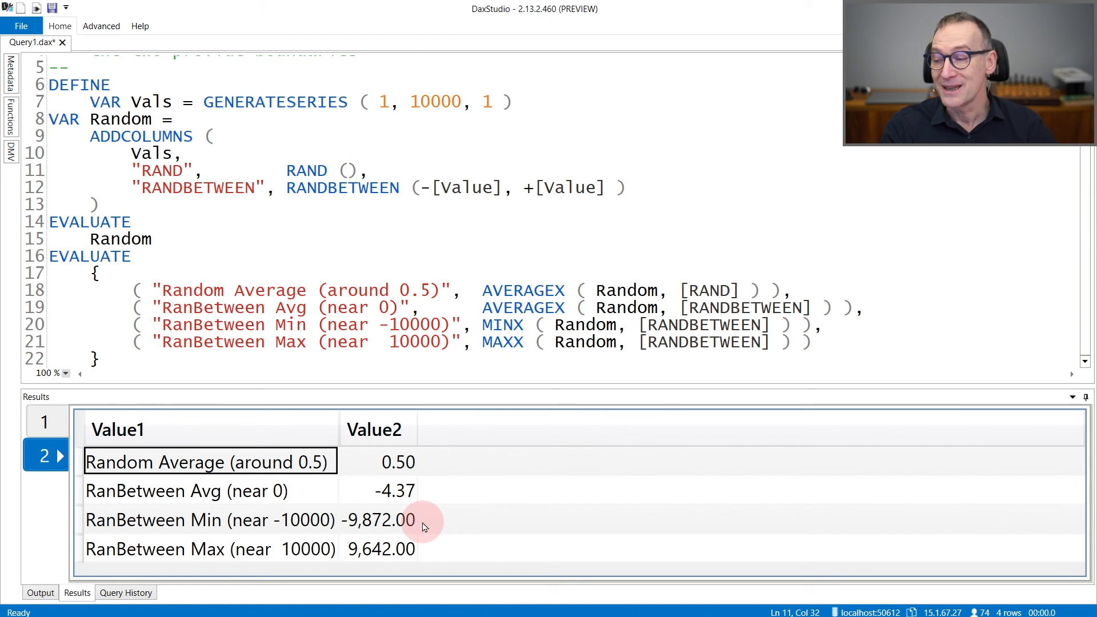